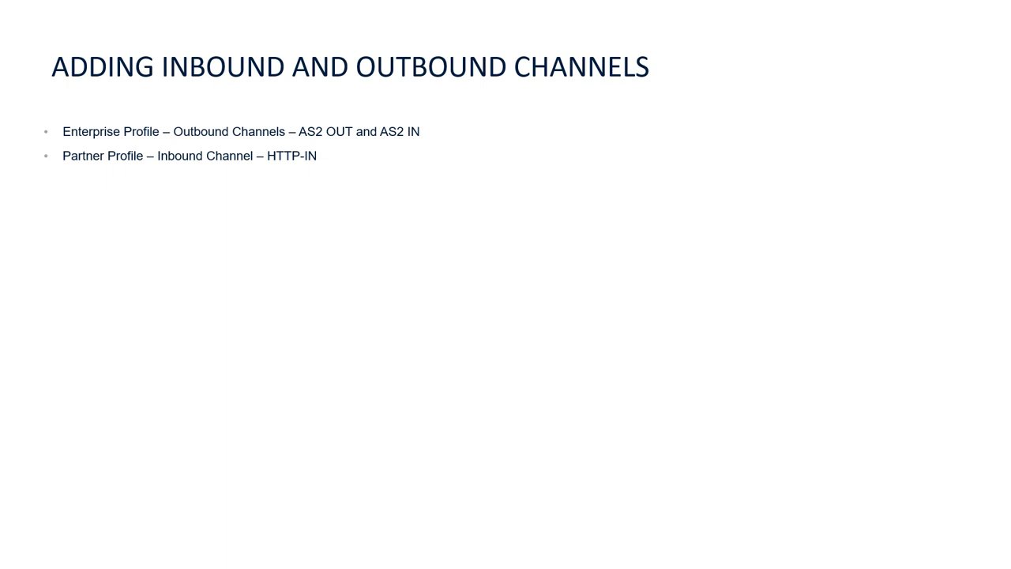
# Advance from the inbound/outbound channels summary to the Software AG logo closing slide.
pyautogui.press('Right')
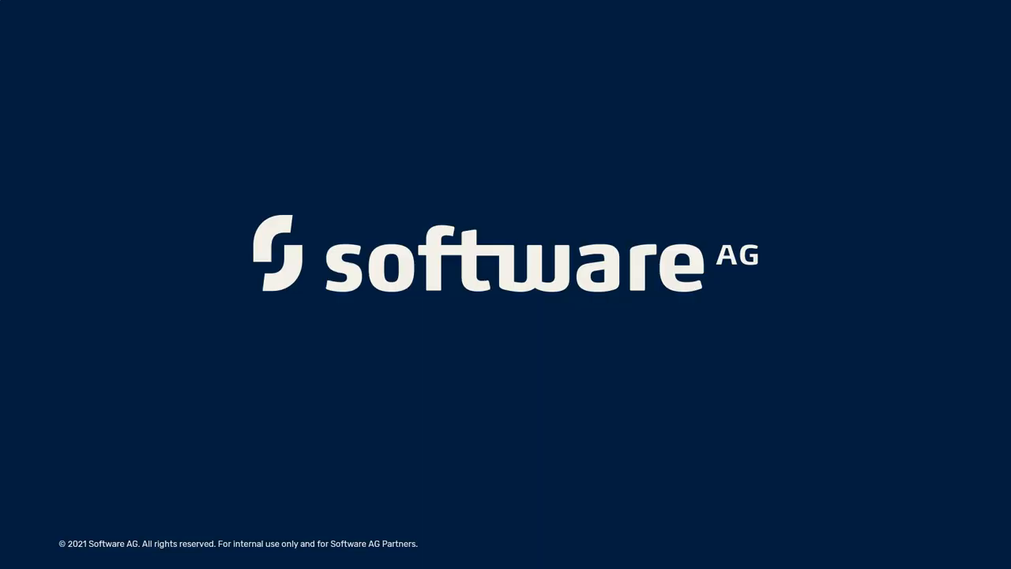